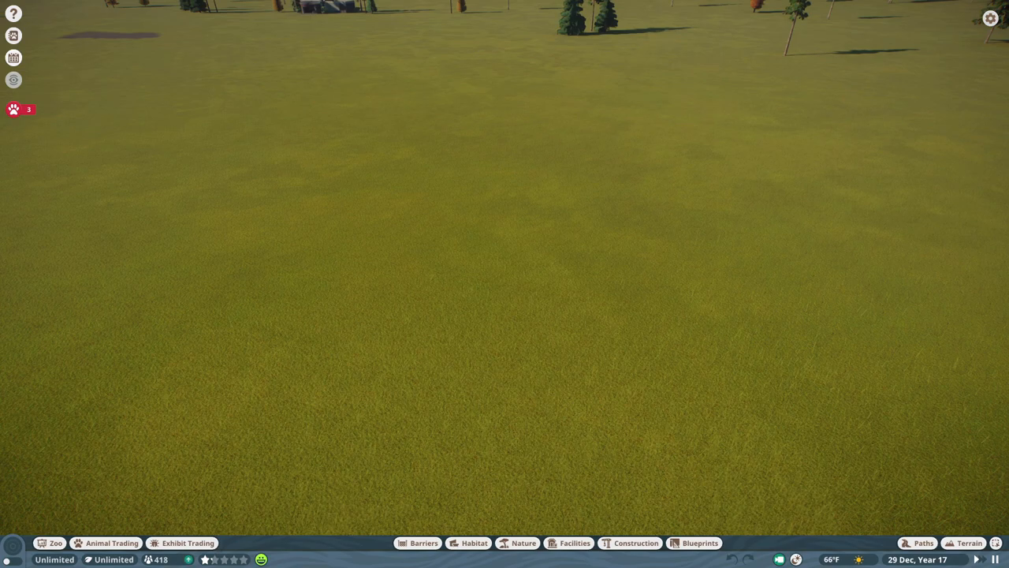
Lower the grassland into a deep irregular pit and search Habitat items for 'feeder'
click(970, 543)
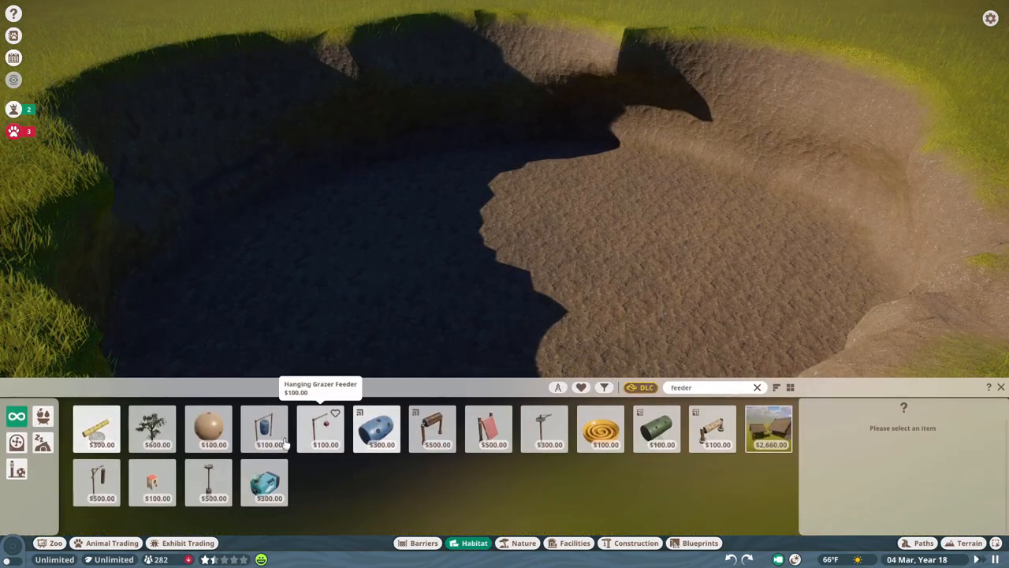
Place an Underwater Box Feeder on the flooded pit's floor and inspect its details
click(265, 481)
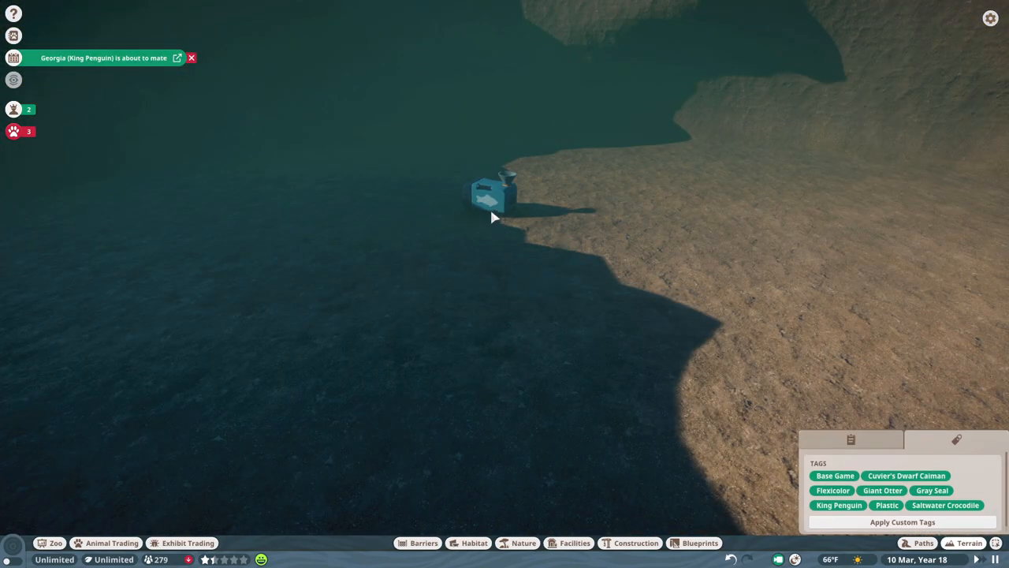
click(492, 197)
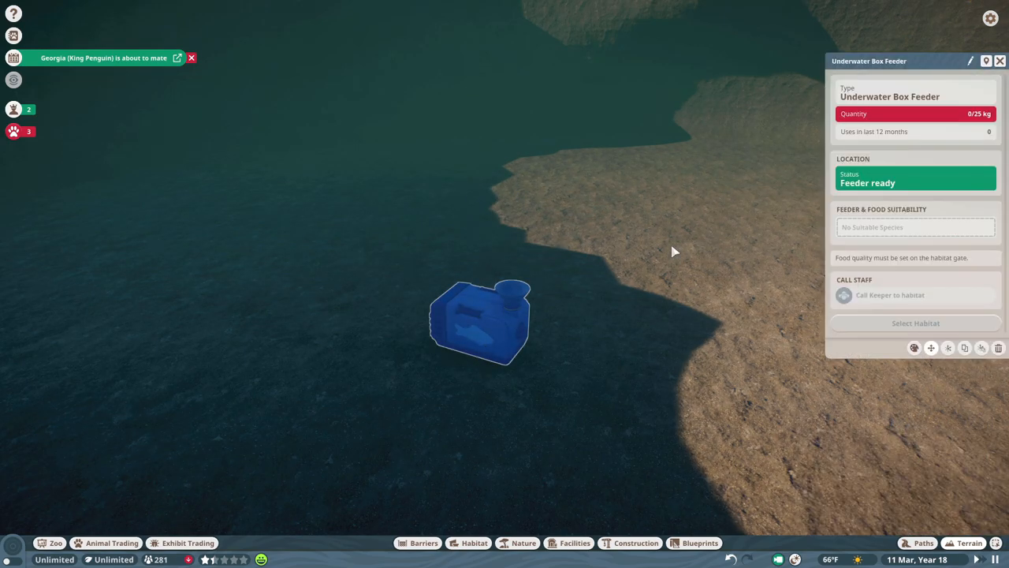
mouse_move(881, 197)
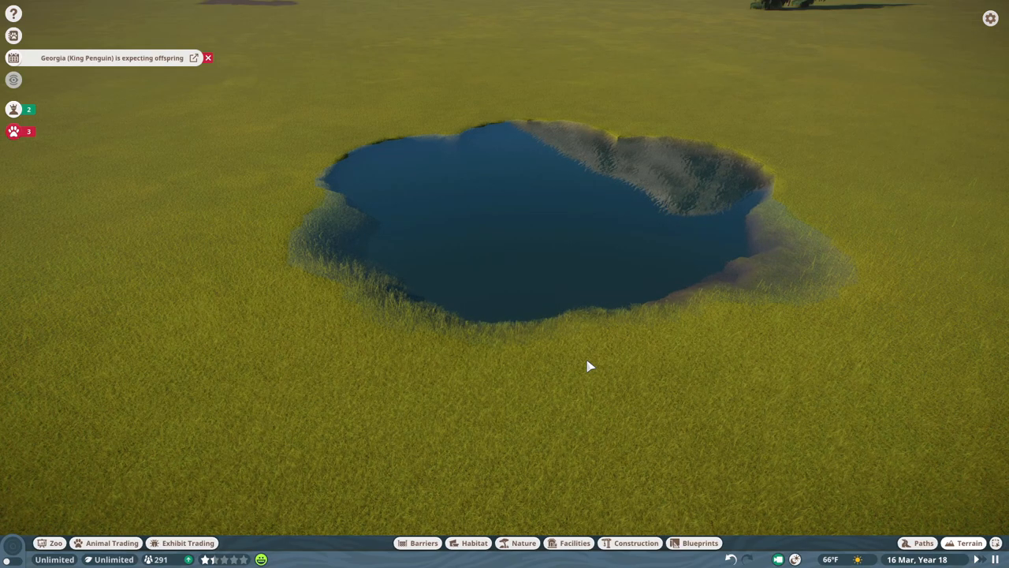
Dig a pit beside the lake and pave its floor with a wide curved blue-tiled path
click(924, 542)
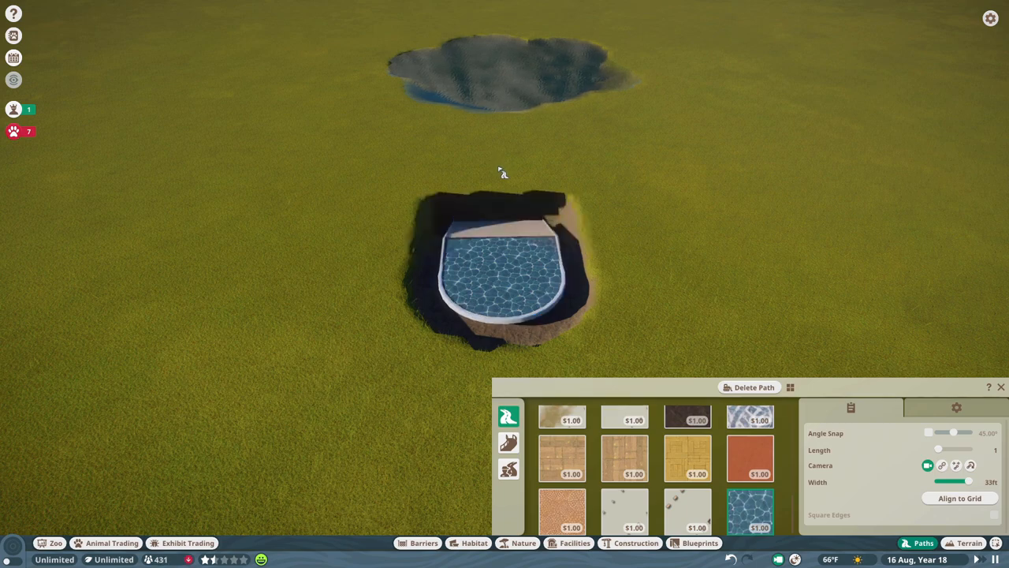
Draw a ribbed grey sloped stair path from ground level down into the tiled pit
click(929, 432)
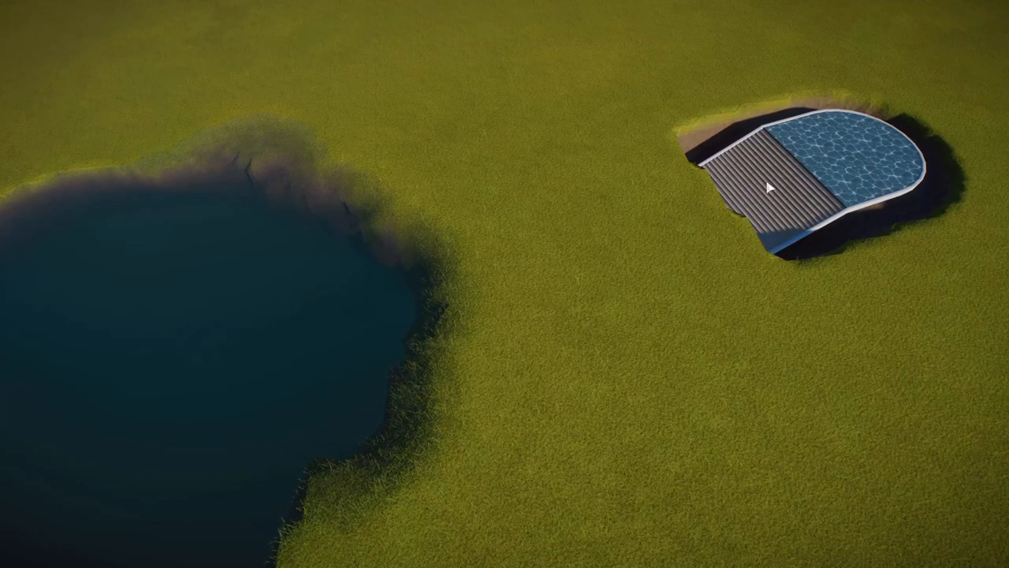
Extend the blue-tiled path downhill beneath the lake, with white railings along its edges
click(923, 542)
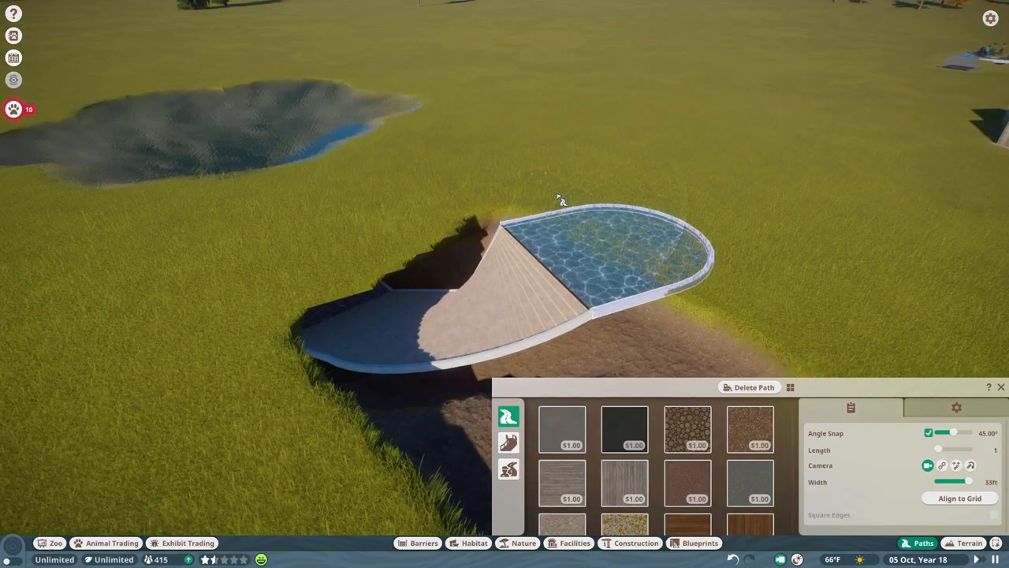
click(955, 406)
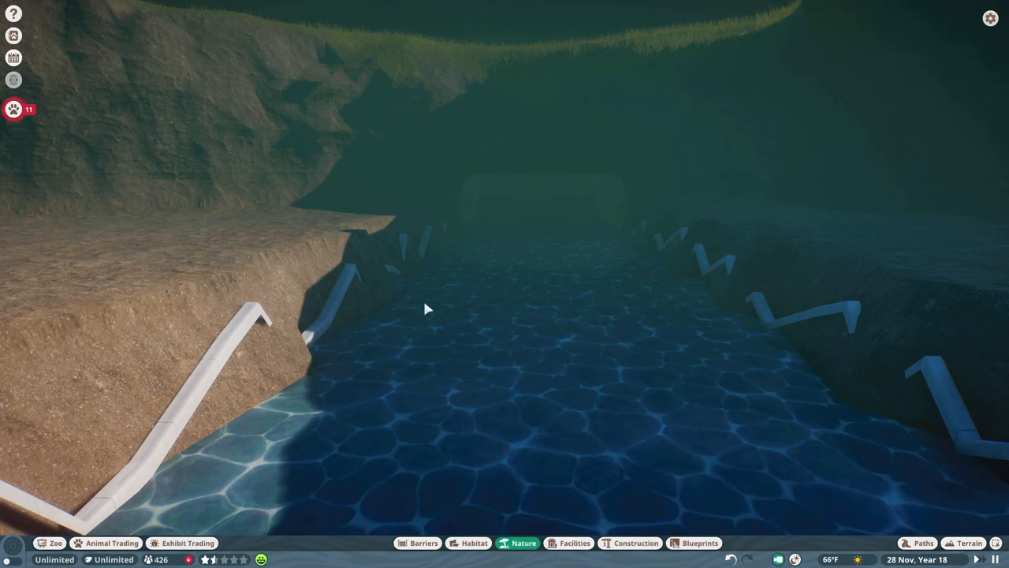
Lay Classic Arbor Arch glass pieces end to end over the submerged path
click(524, 542)
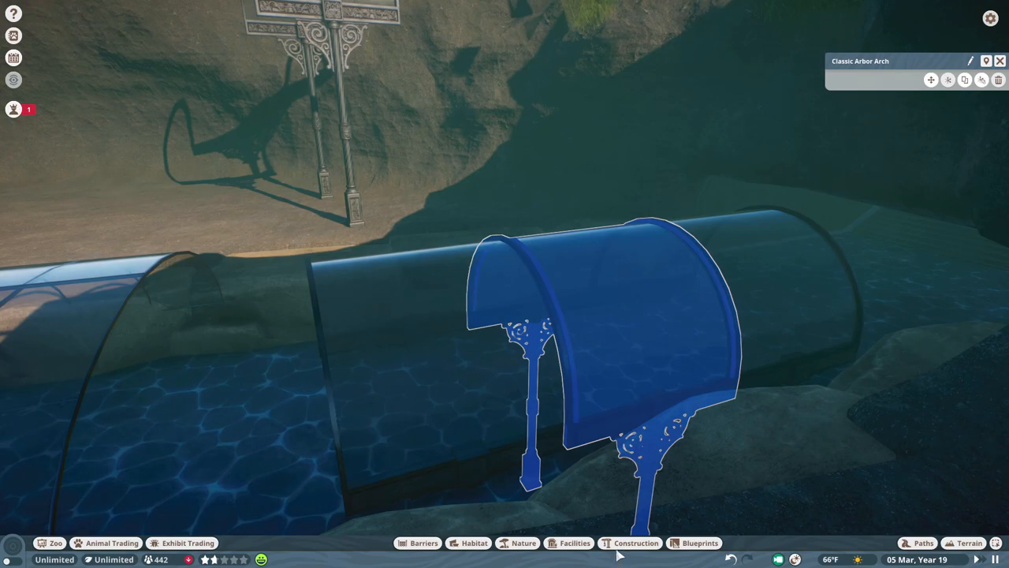
click(636, 542)
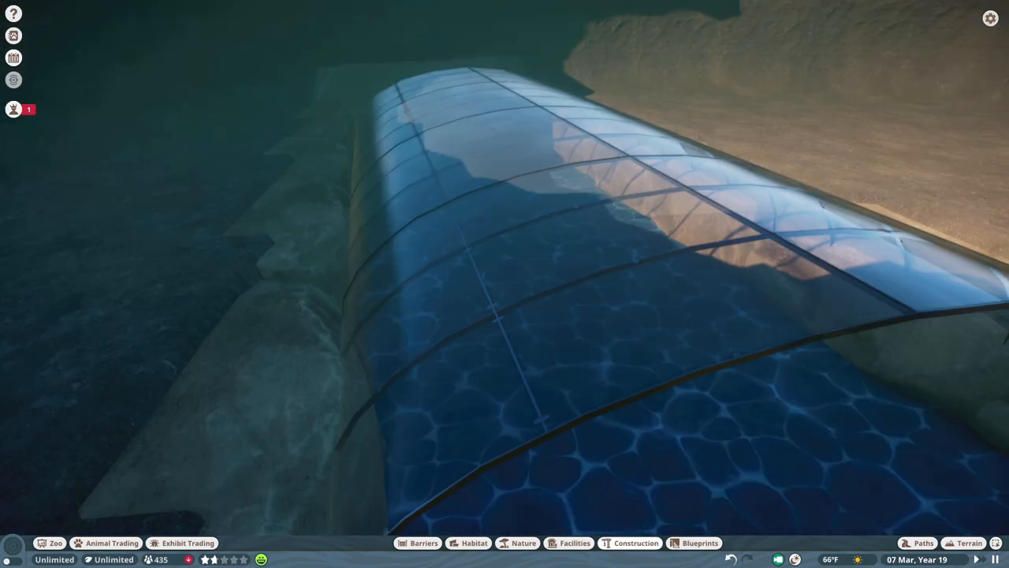
Select the Glass Modern Roof 2m Curved piece over the tunnel for editing
click(599, 284)
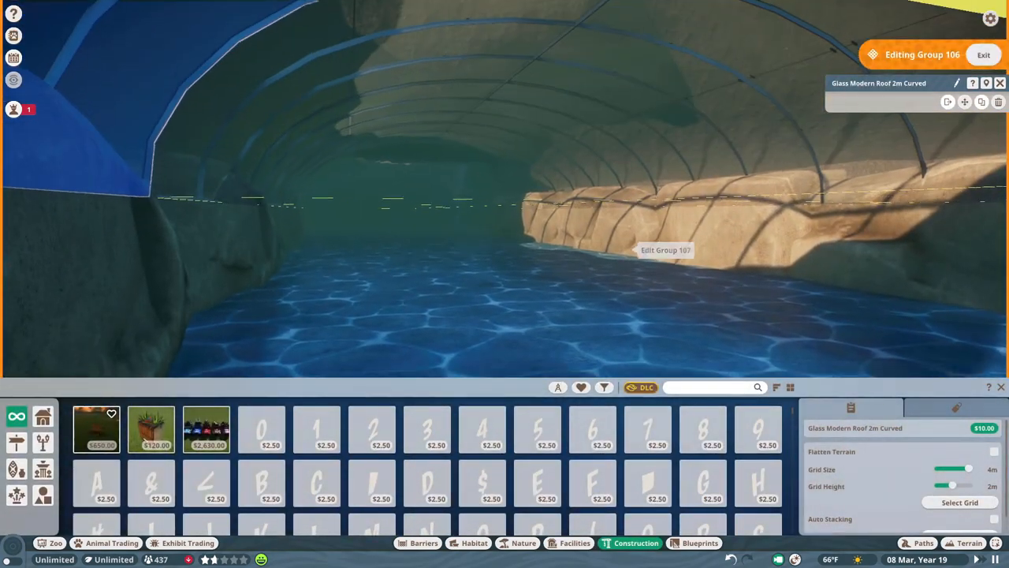
click(983, 55)
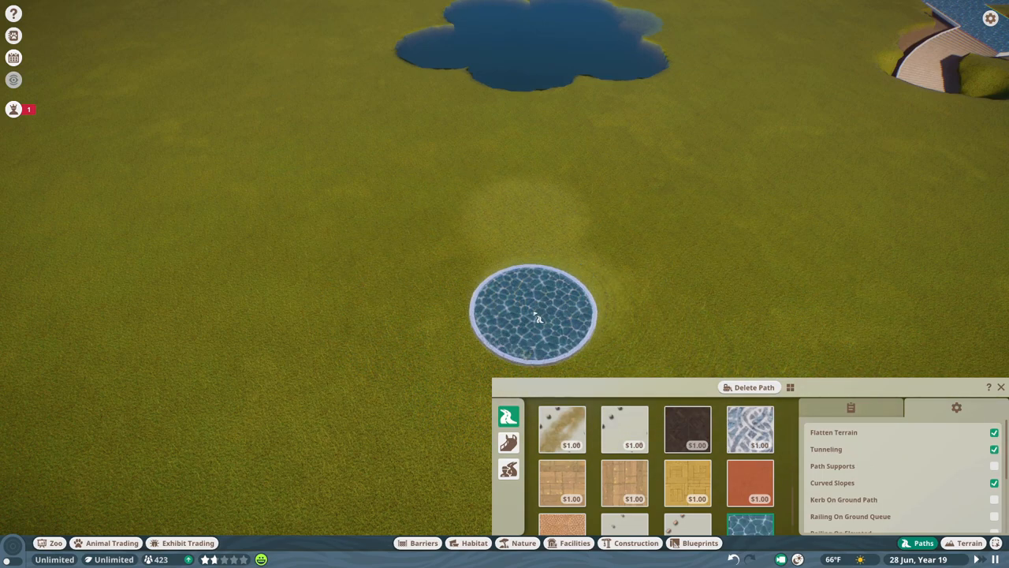
Drag a wide water-patterned path down into the ground with Tunneling and Flatten Terrain on
drag(534, 311, 528, 213)
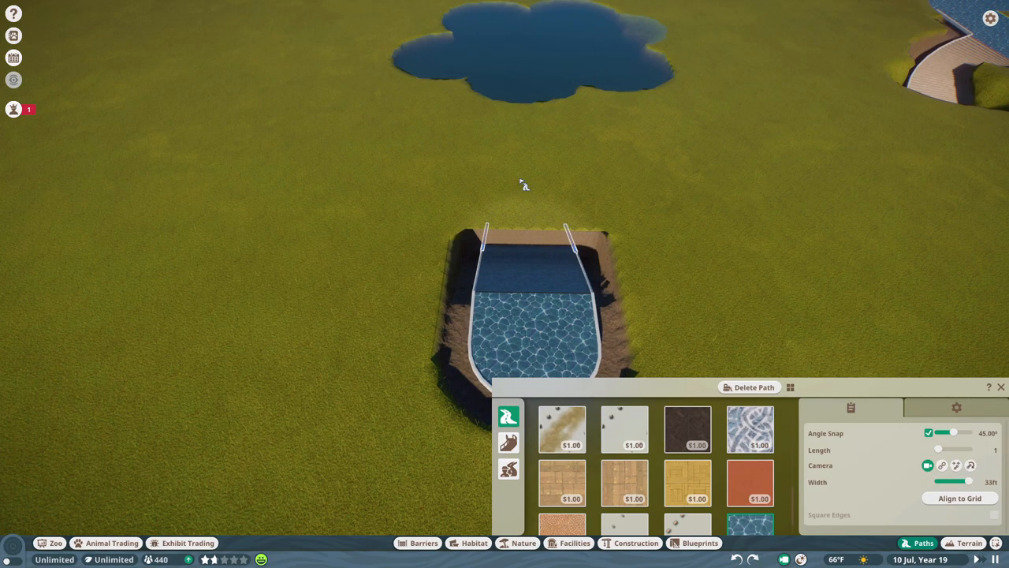
click(524, 225)
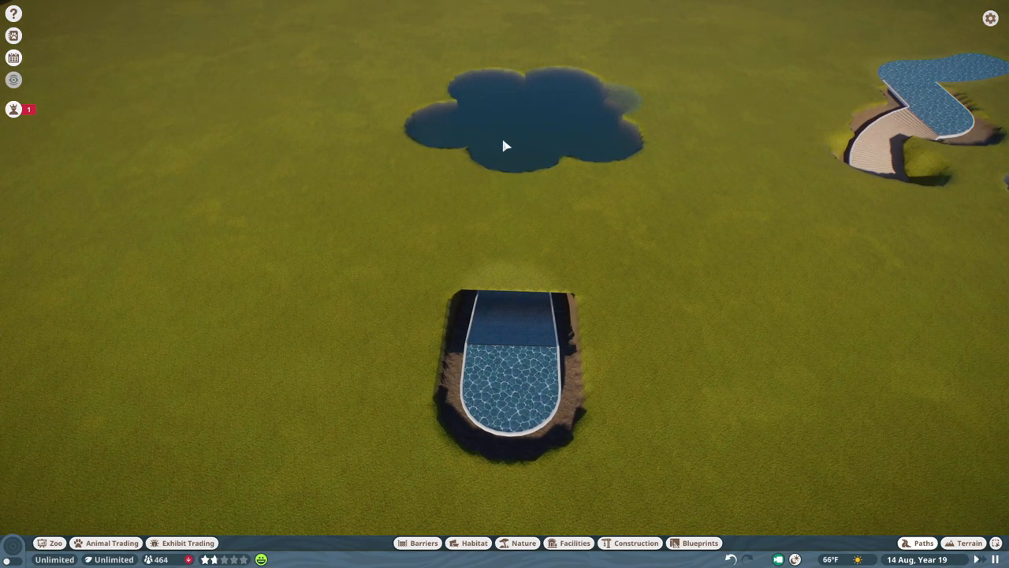
Cap the sunken path with a final curved section and close the Paths panel
click(923, 543)
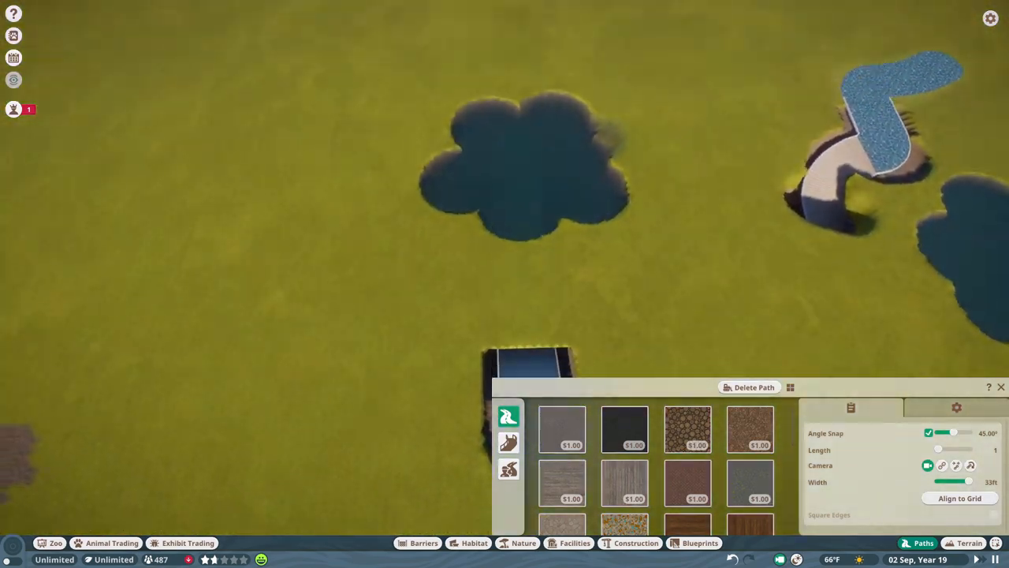
Reopen Paths and browse the stone and wood path textures
click(969, 543)
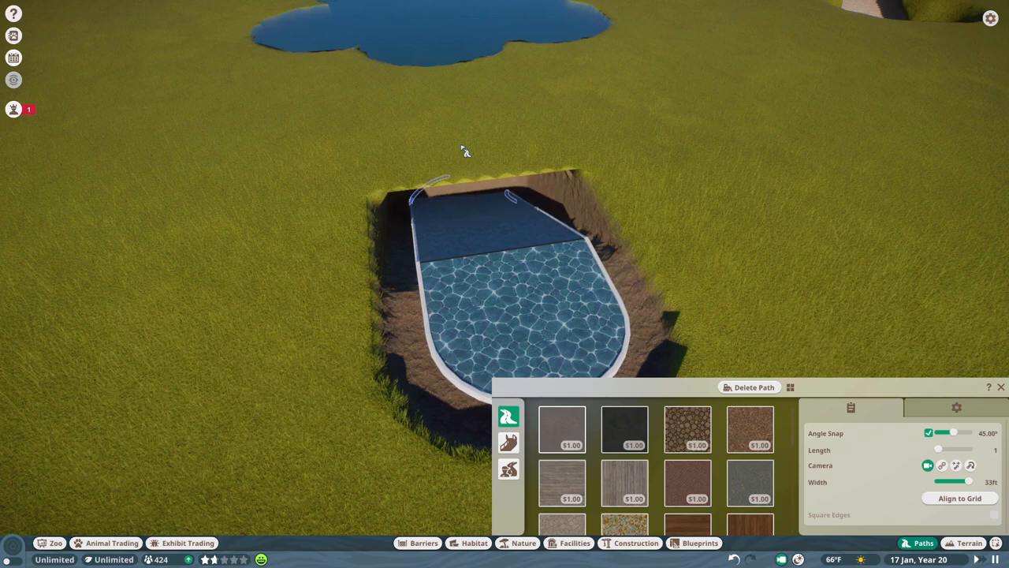
Confirm placement of the larger sunken path section
click(968, 542)
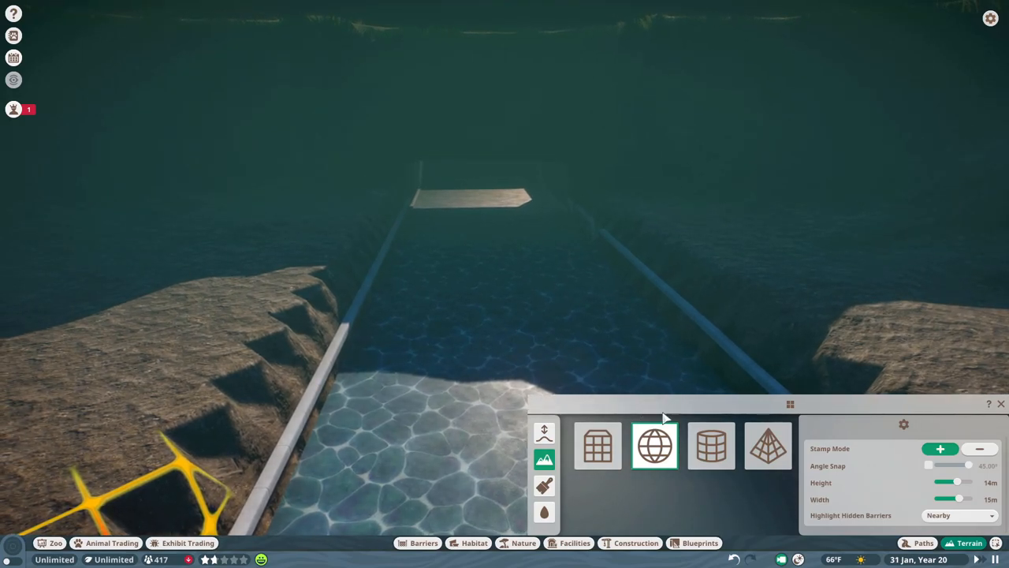
mouse_move(542, 318)
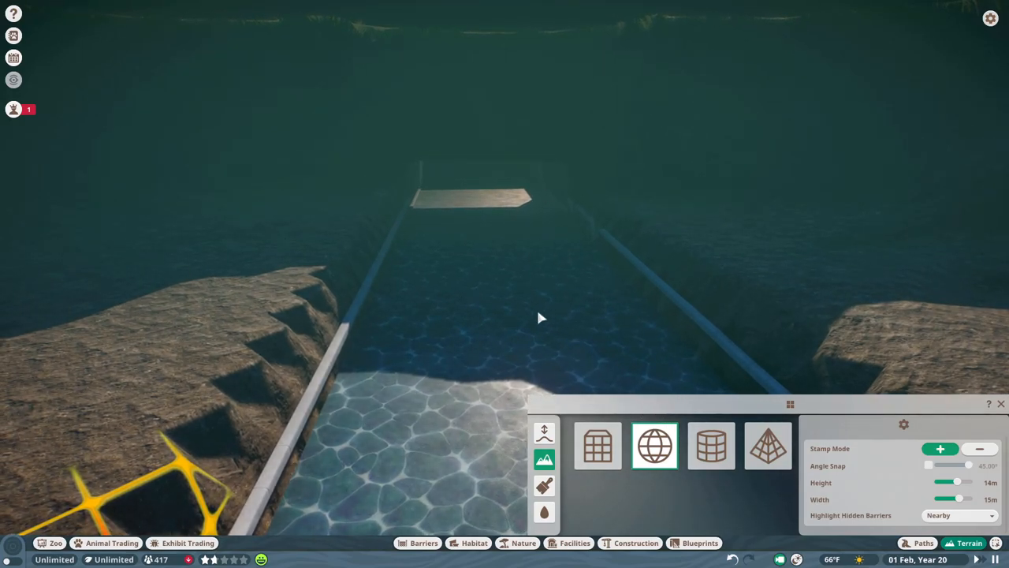